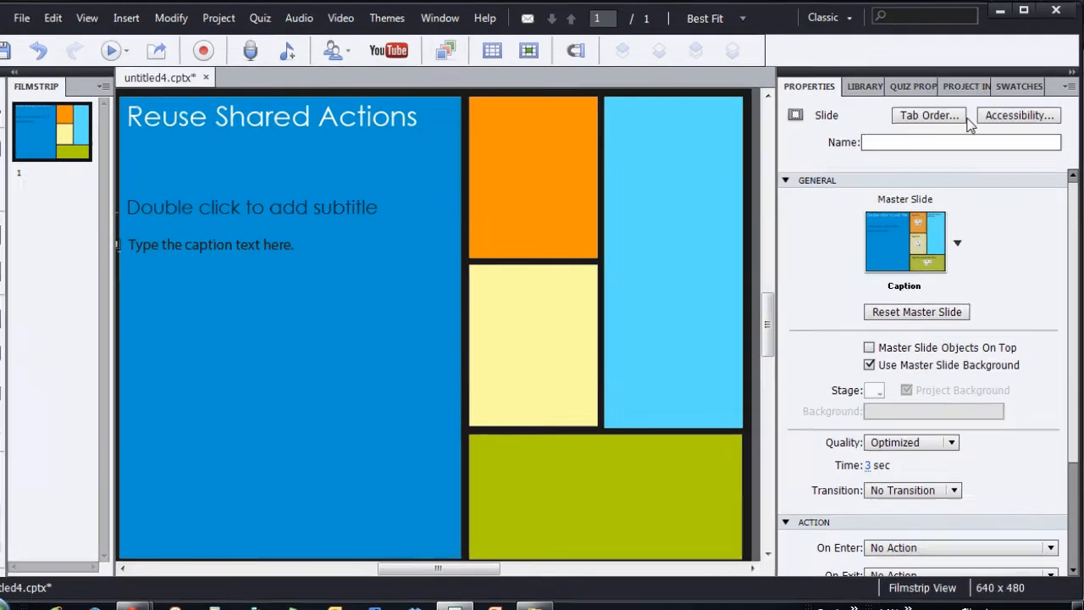
Step: From the Library panel's Open Library dropdown, choose Open Library… to browse project files
left_click(864, 85)
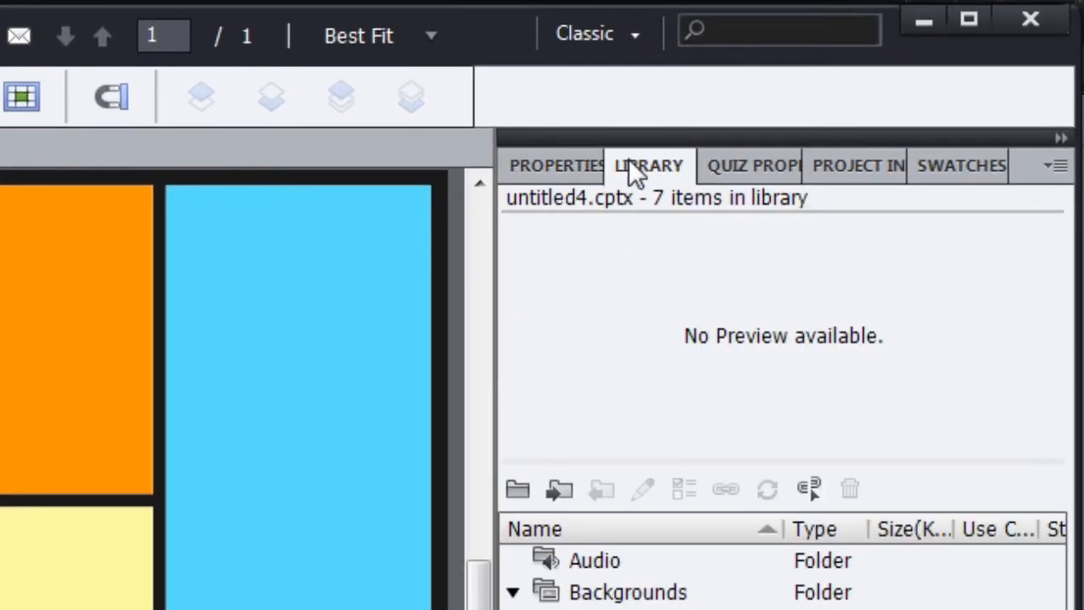
mouse_move(518, 489)
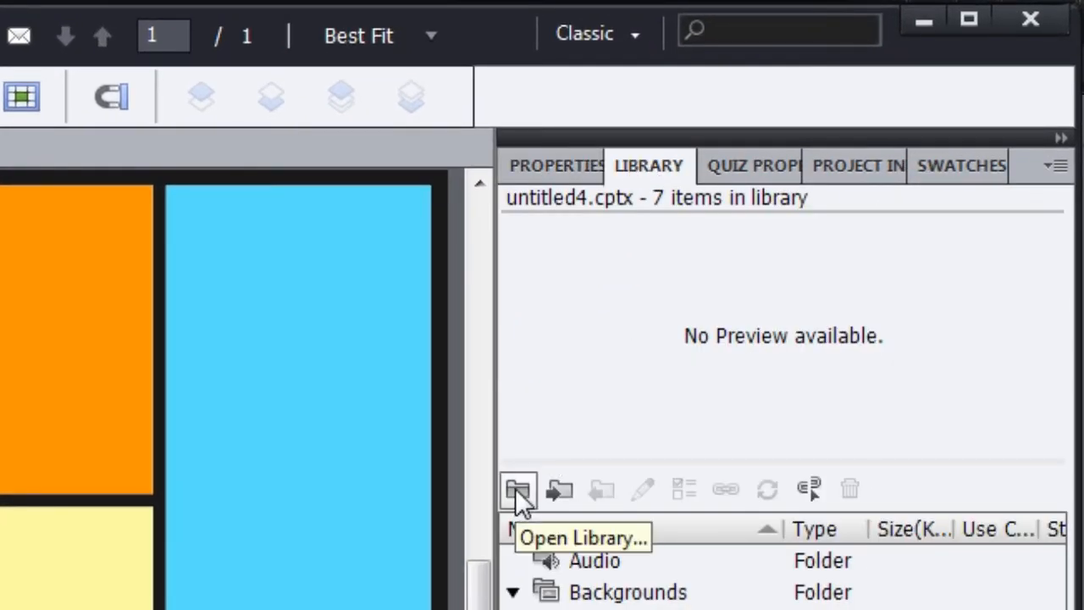
left_click(517, 489)
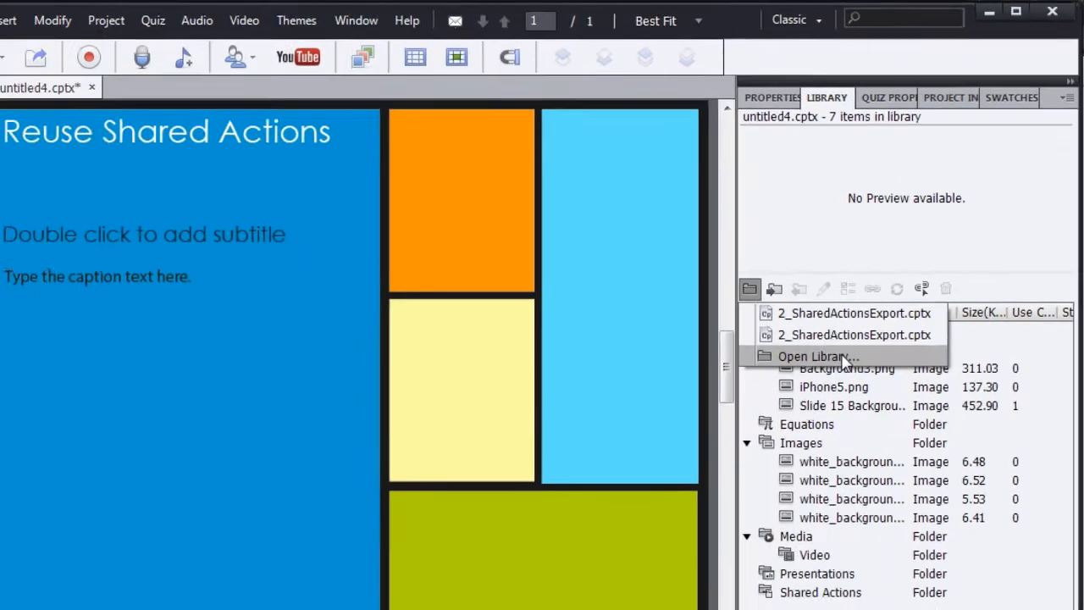
left_click(812, 355)
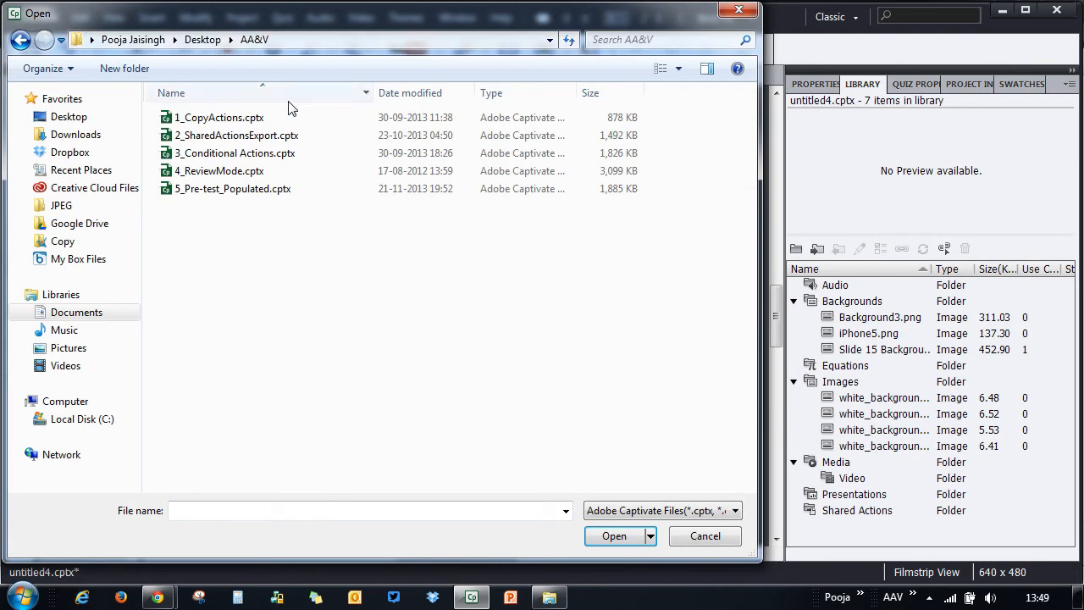
Step: Open the library of 2_SharedActionsExport.cptx in its own panel
left_click(235, 136)
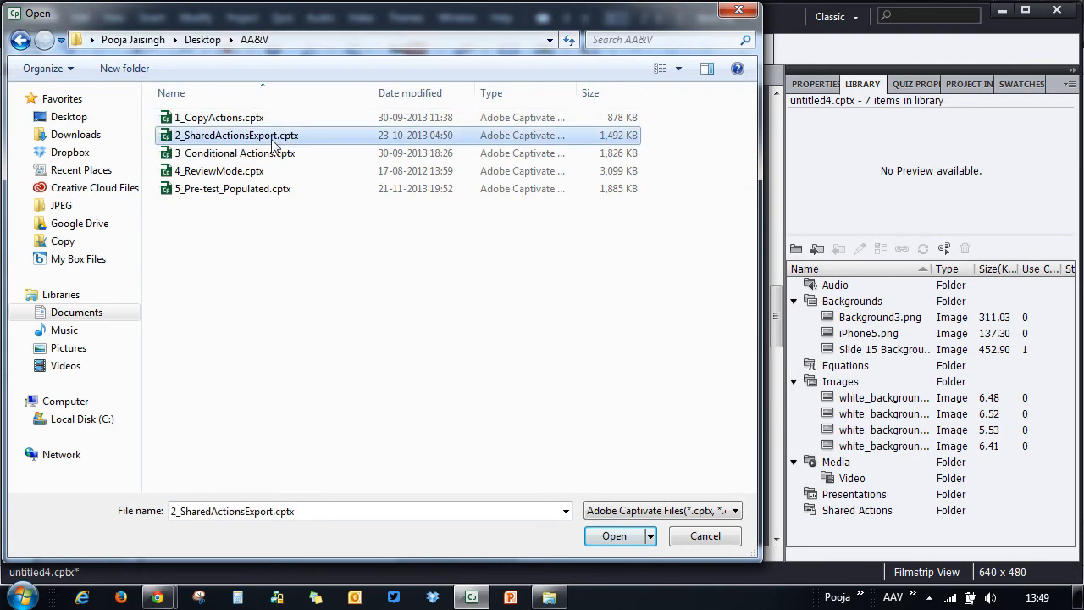
left_click(614, 536)
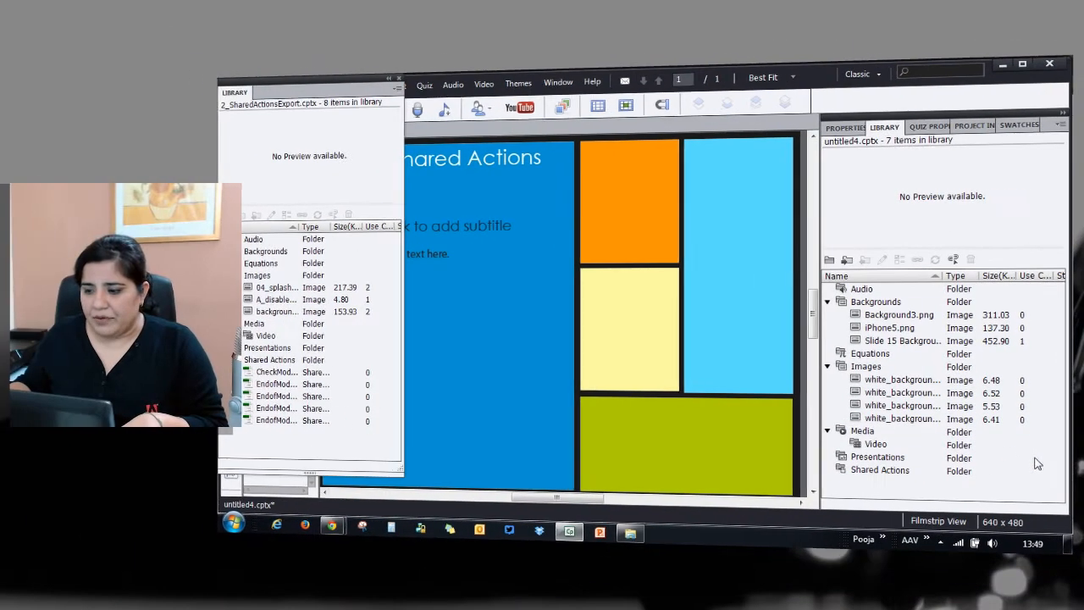
Step: Drag the five external shared actions onto untitled4's Shared Actions folder
left_click(275, 372)
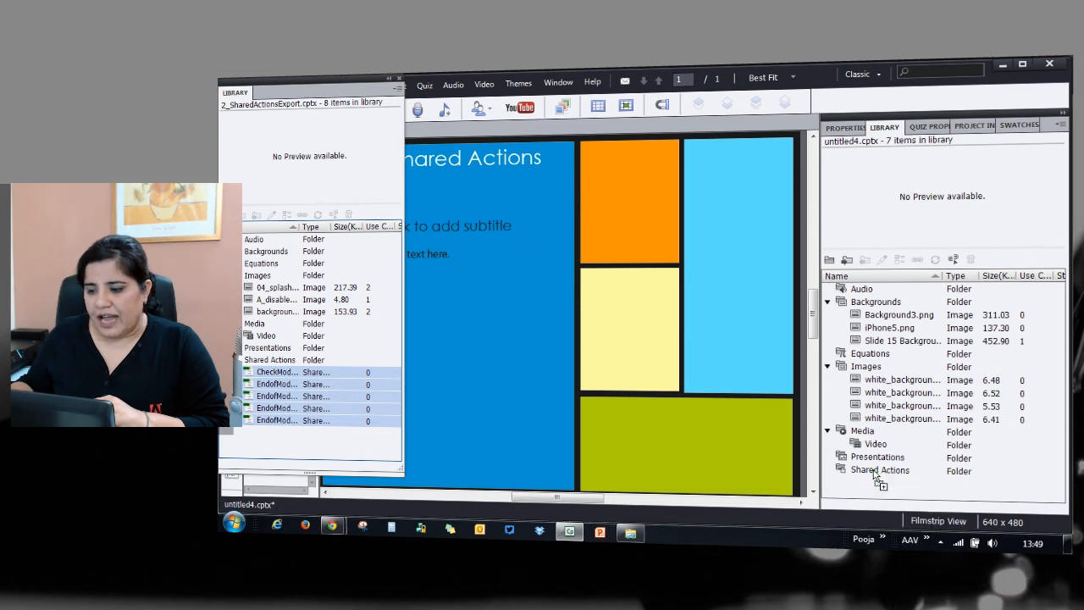
left_click(828, 470)
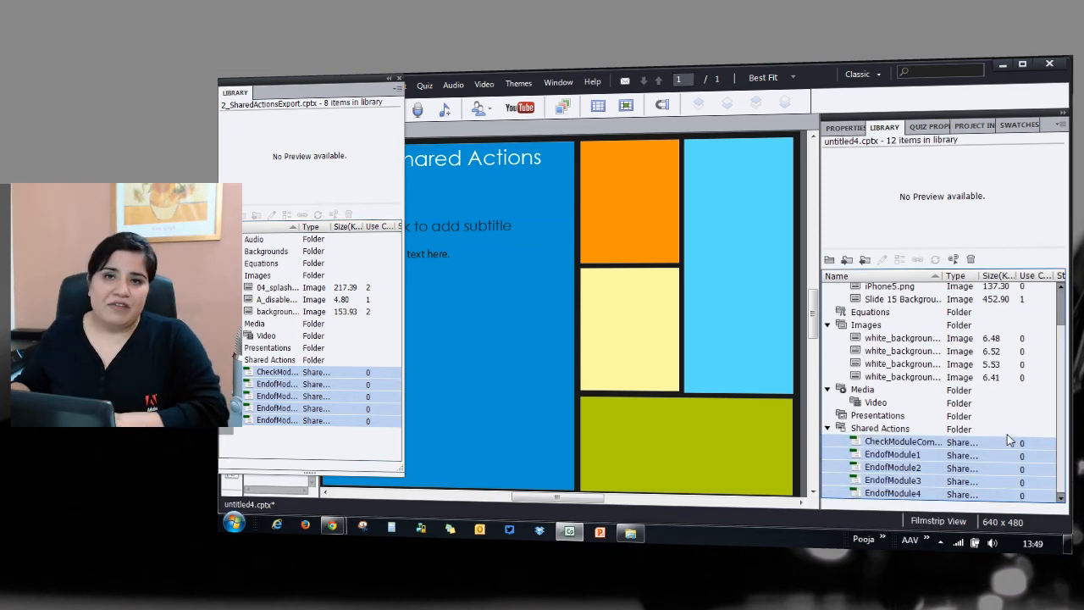